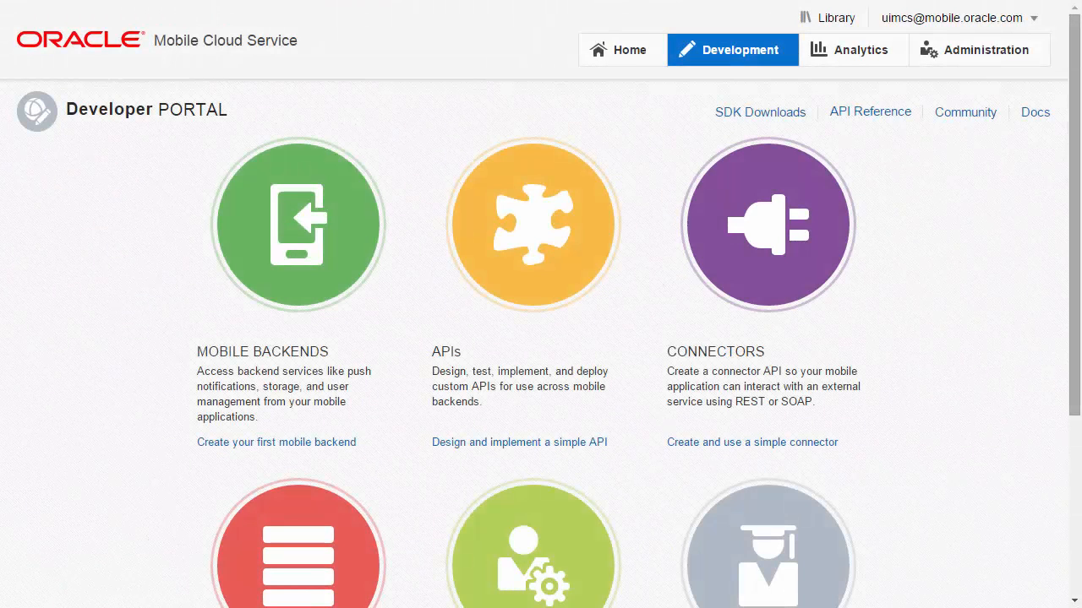
mouse_move(1000, 54)
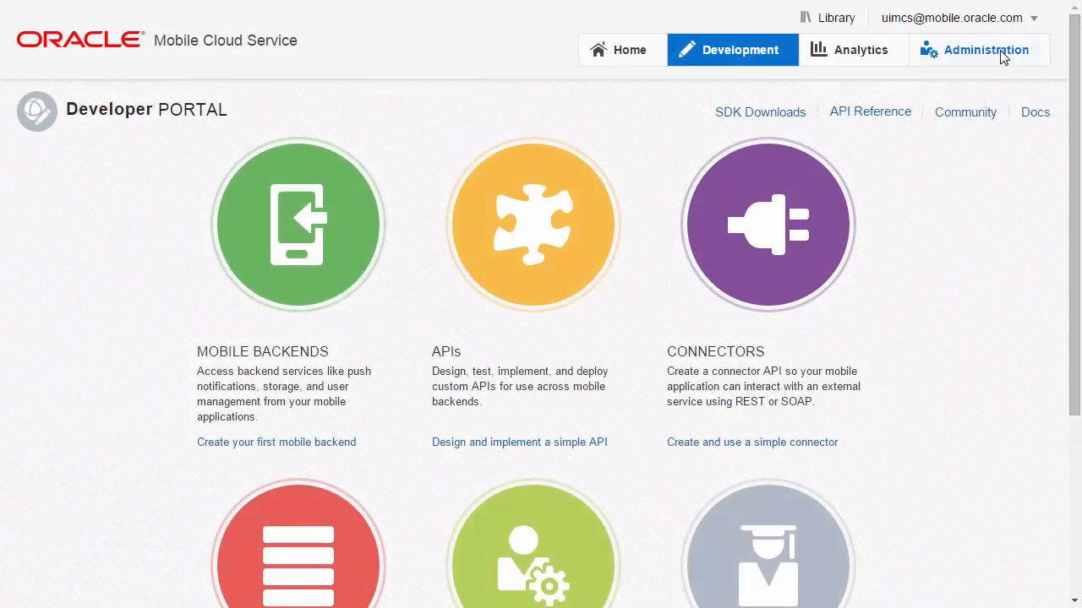
Step: Switch to the Administration area to see Development environment request and error activity
click(987, 50)
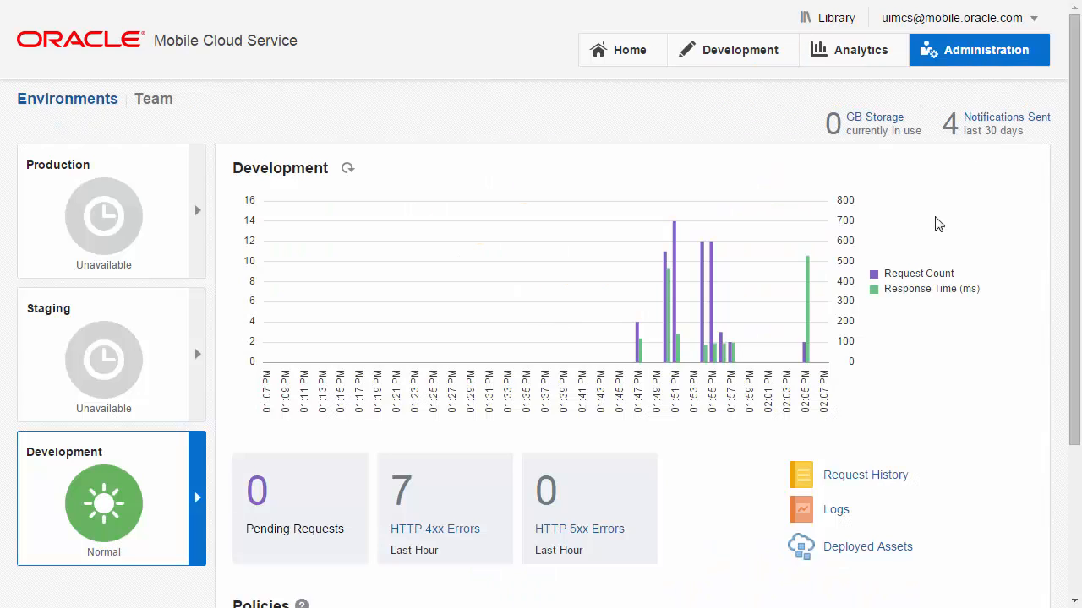
mouse_move(684, 342)
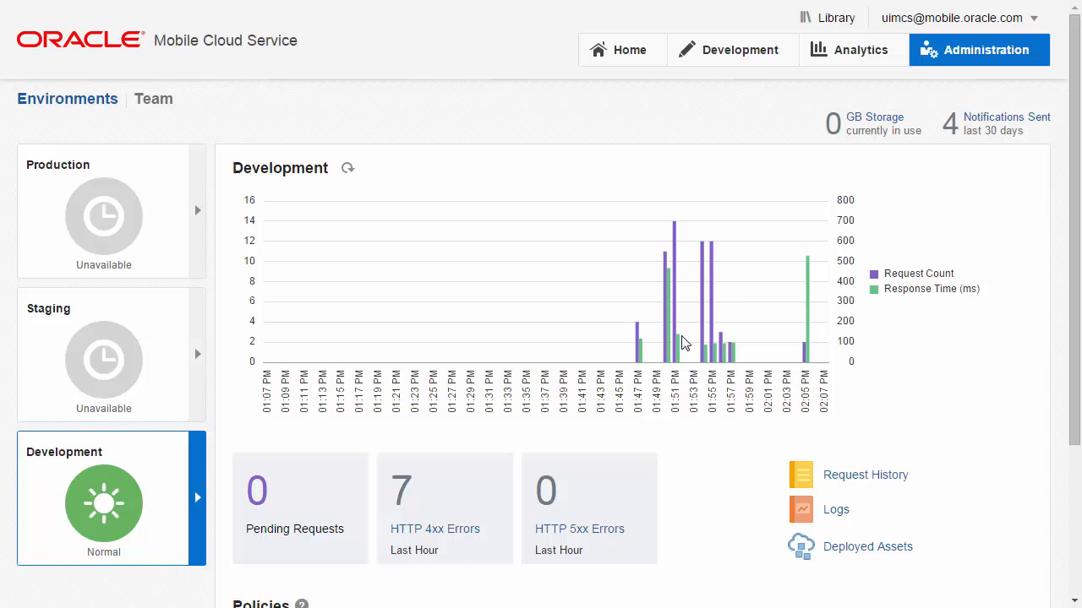
mouse_move(679, 341)
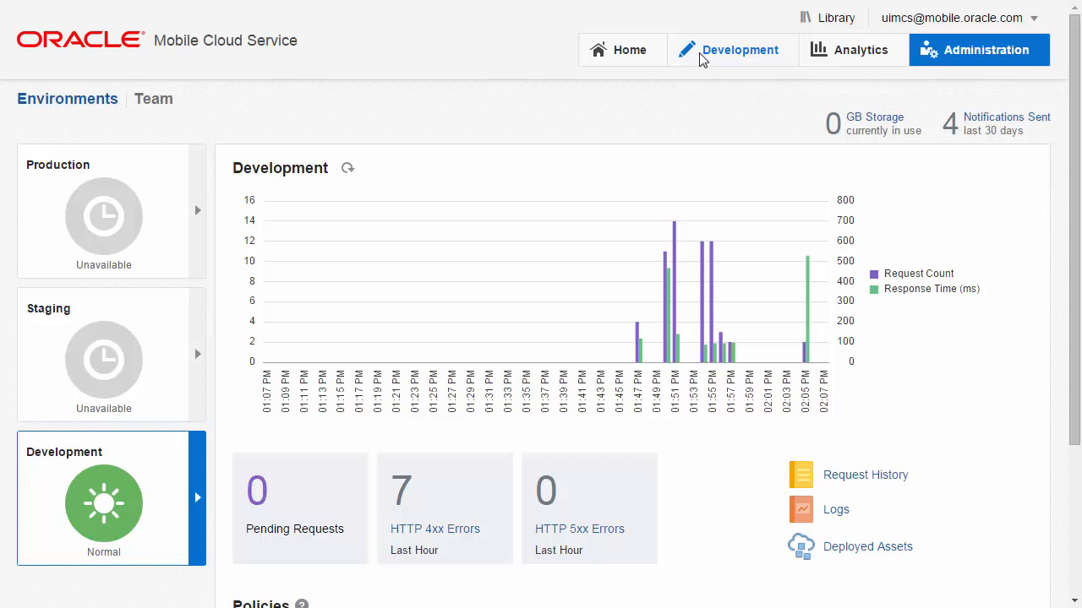
Step: Return to the developer portal and show the Mobile Backends list with MusicHub 1.0
click(744, 50)
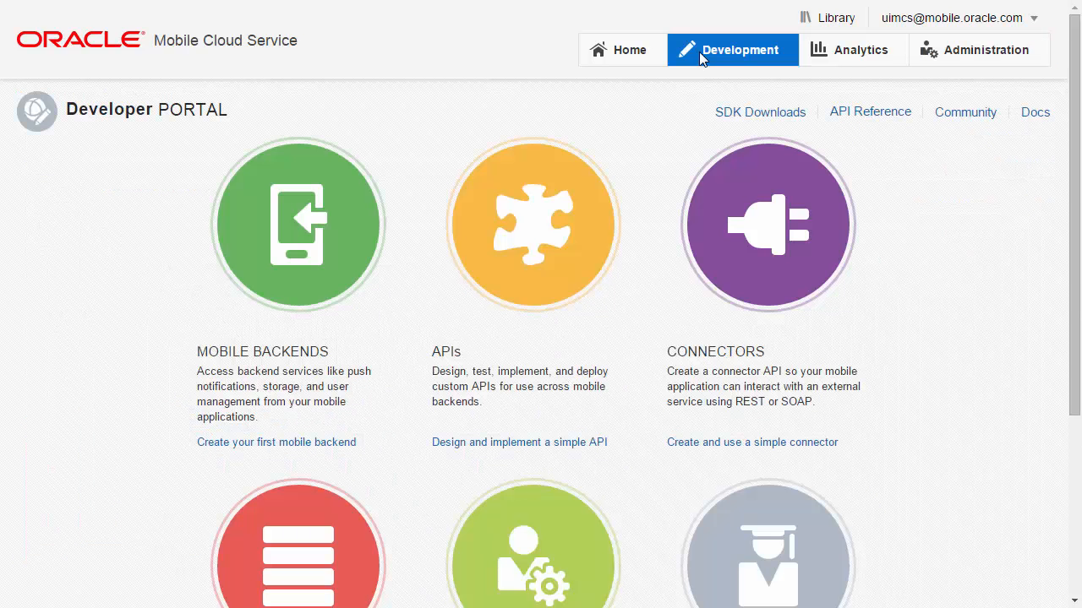
mouse_move(334, 243)
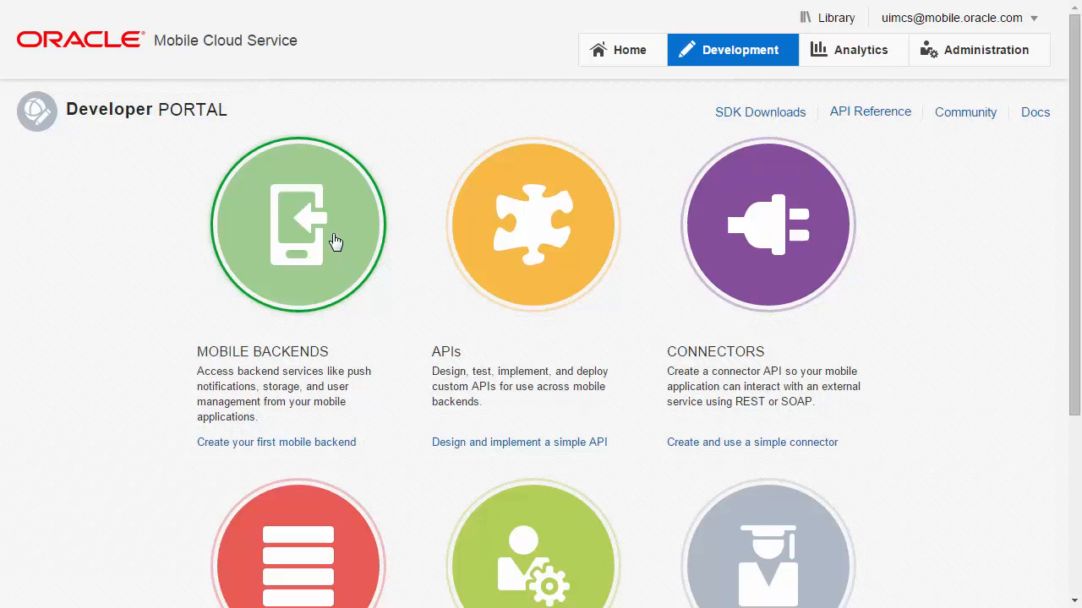
click(297, 224)
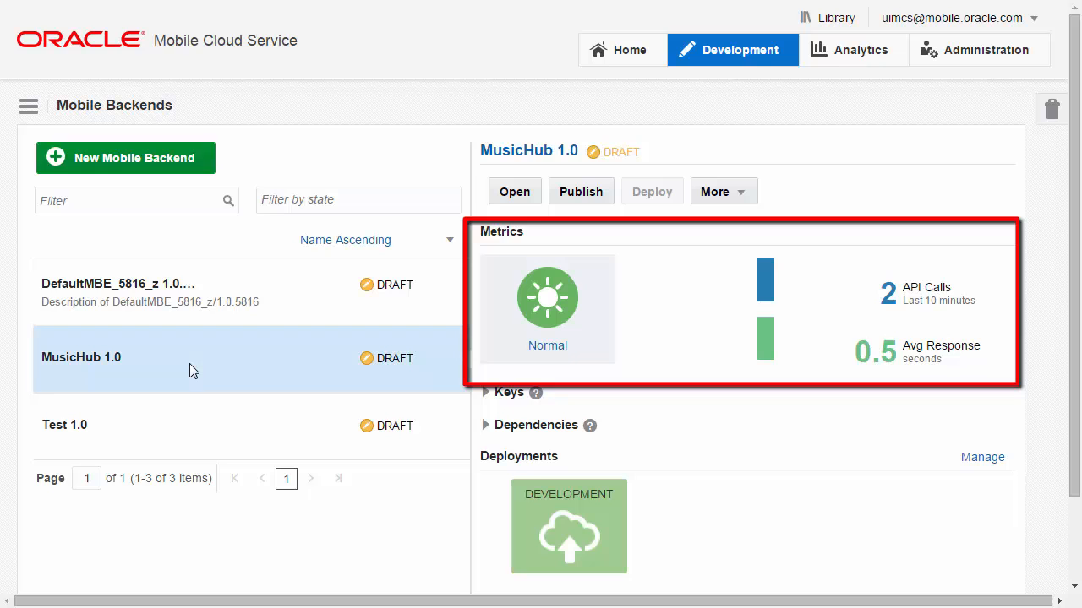
mouse_move(317, 302)
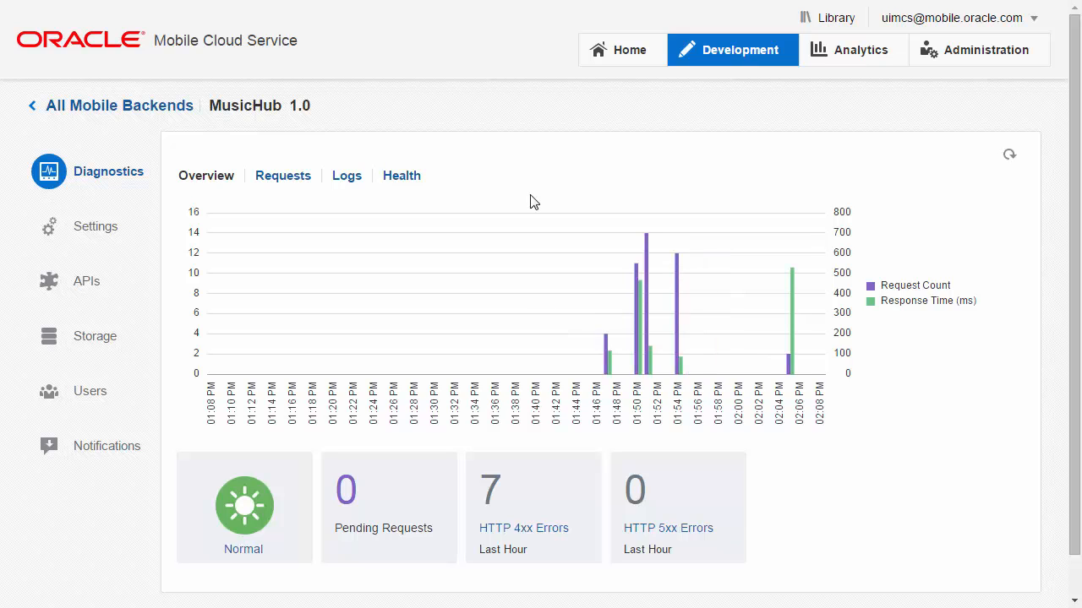
mouse_move(307, 190)
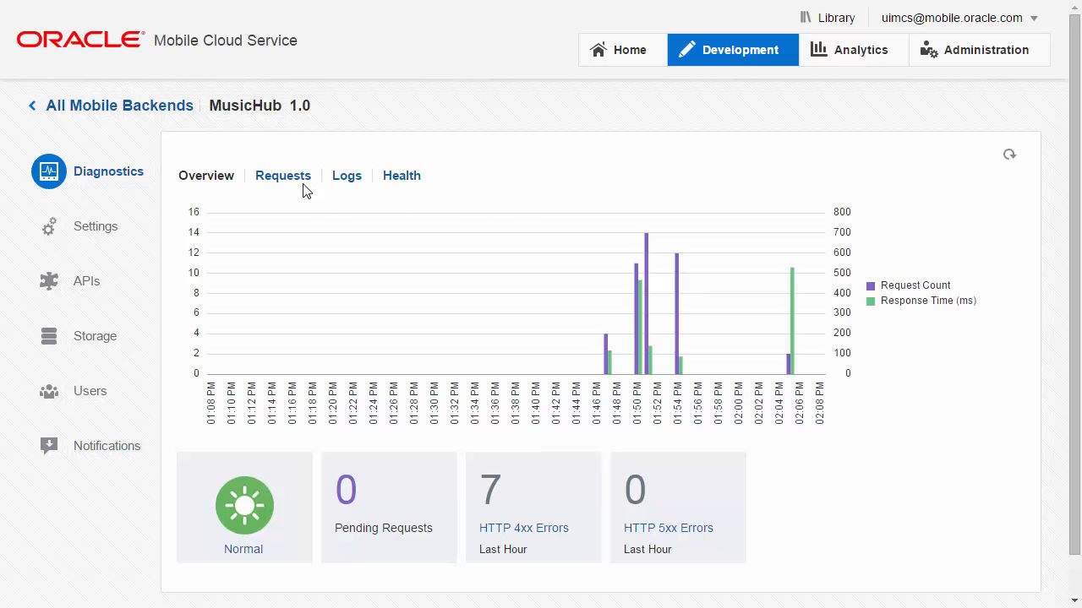
Step: Show MusicHub 1.0's Requests history with the 2xx status filter turned off
click(283, 175)
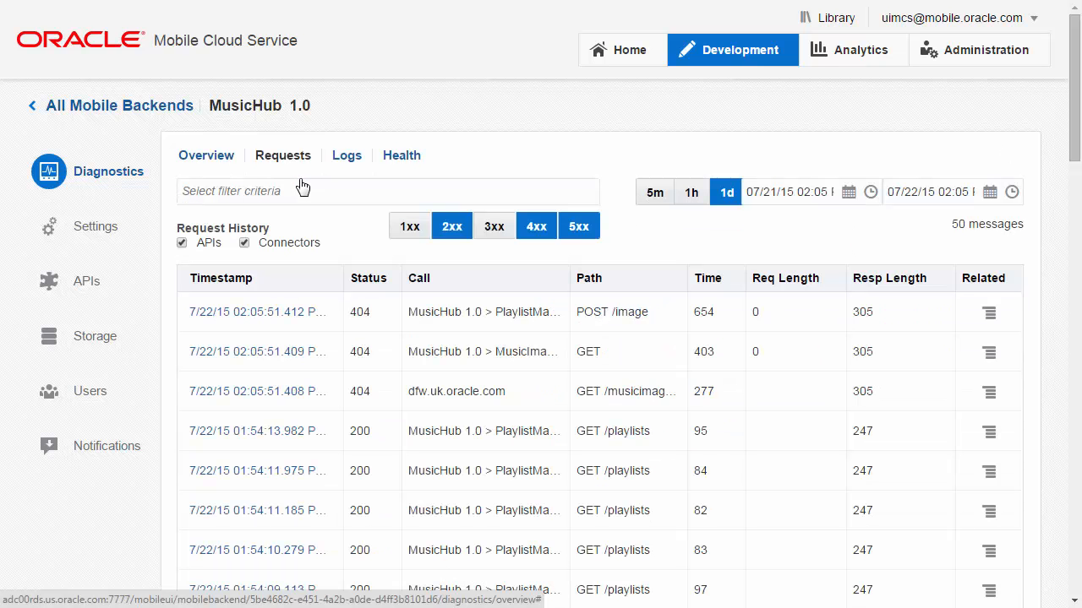
mouse_move(451, 232)
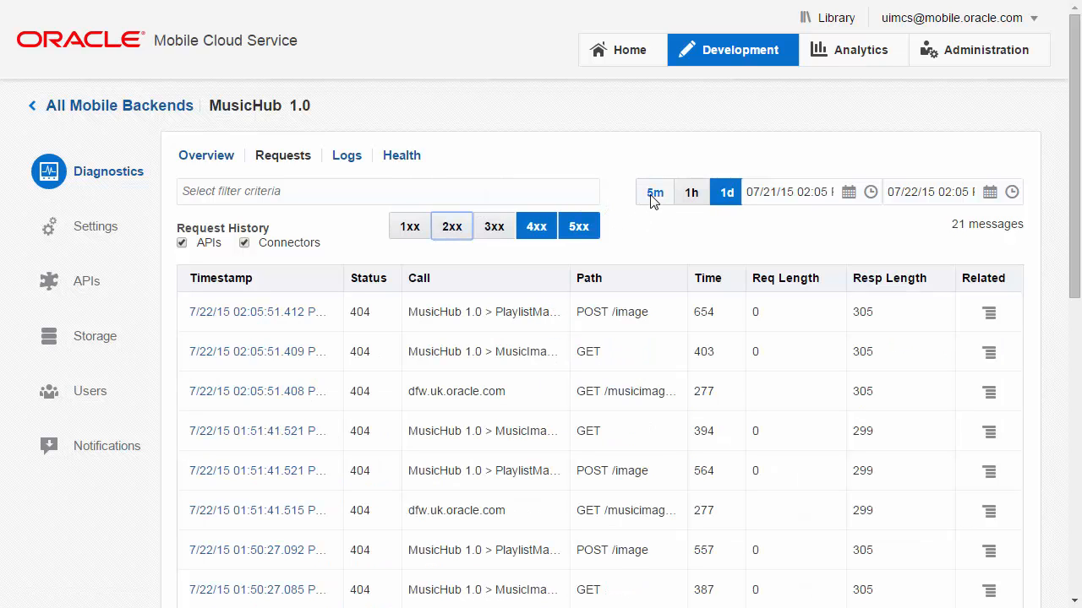
click(654, 192)
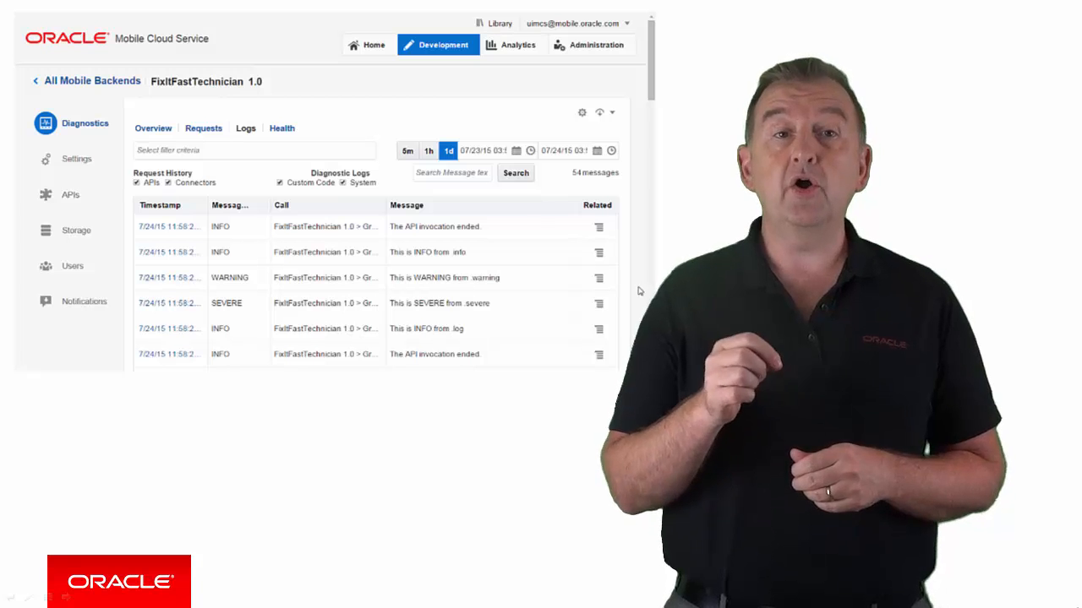
mouse_move(582, 112)
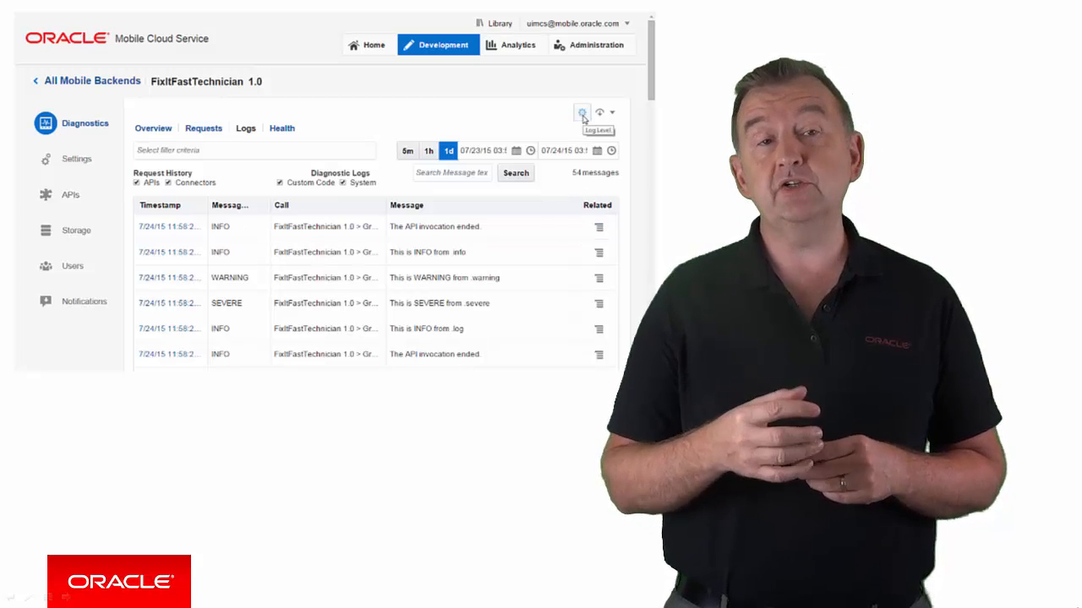
Step: Set the FixItFastTechnician 1.0 backend's Log Level setting to Finest
click(578, 112)
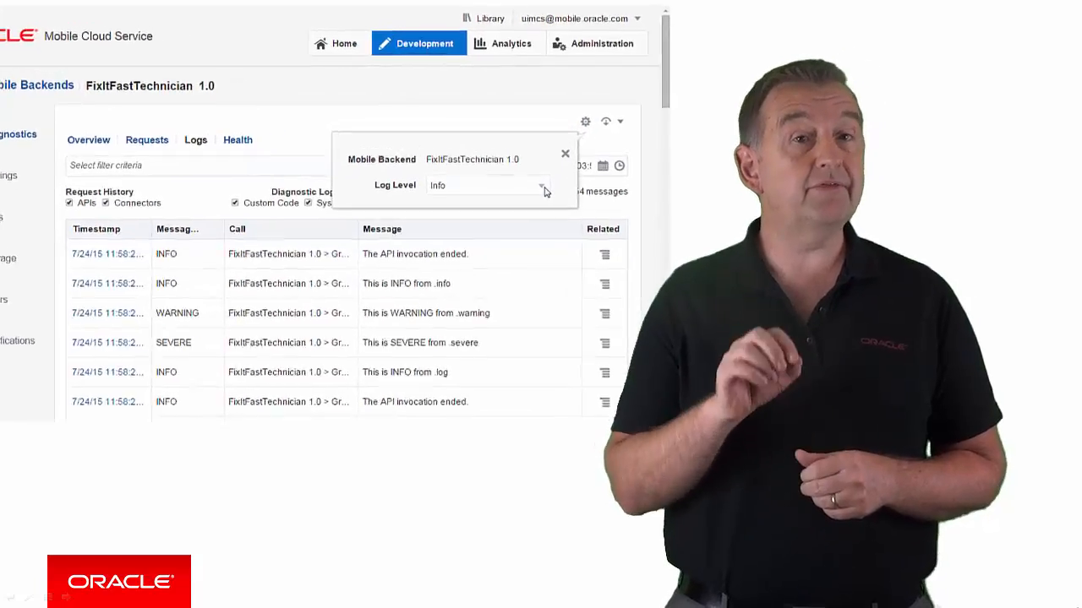
click(544, 185)
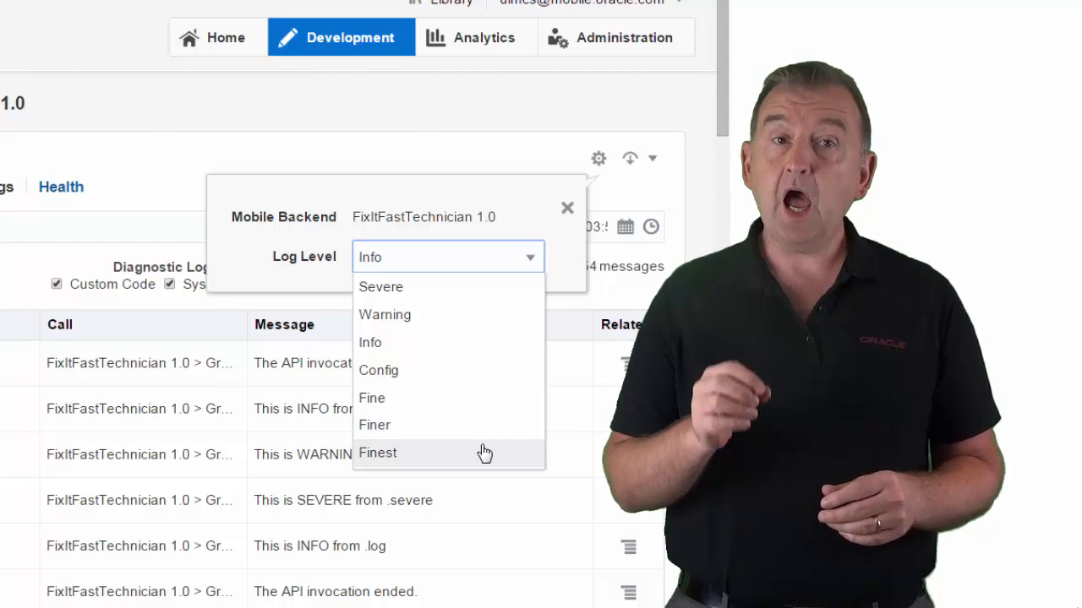
click(377, 453)
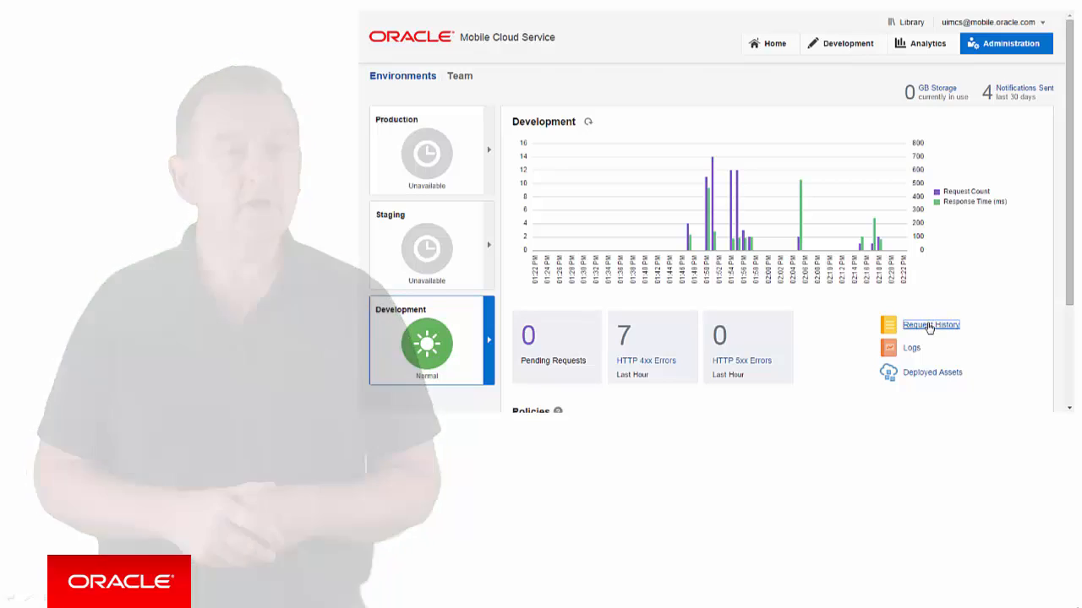
Step: Open Development's Request History and view the latest PlaylistManager playlists request message
click(926, 325)
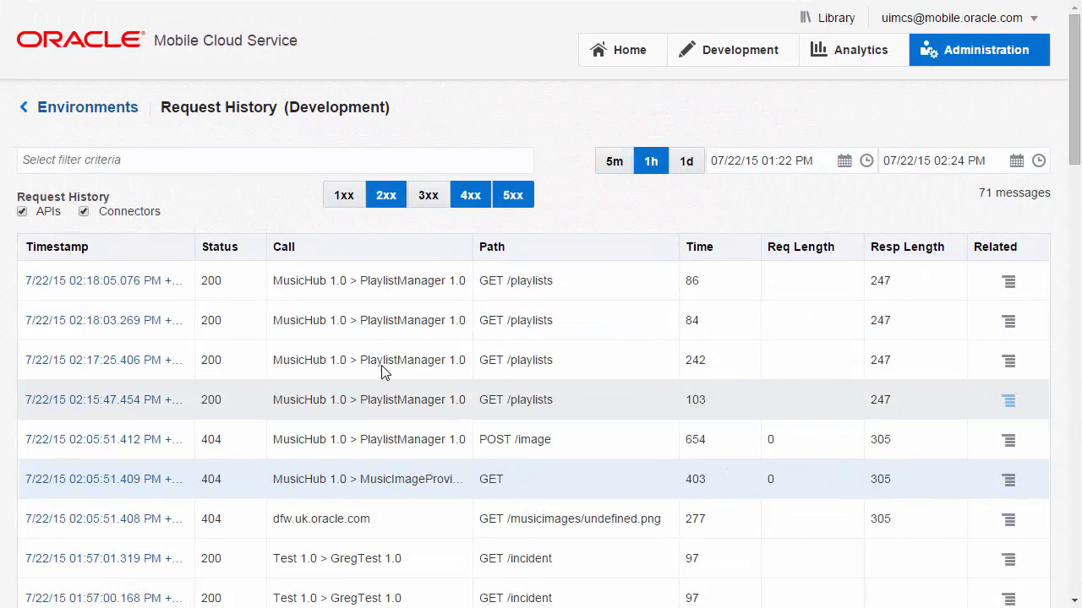
mouse_move(127, 286)
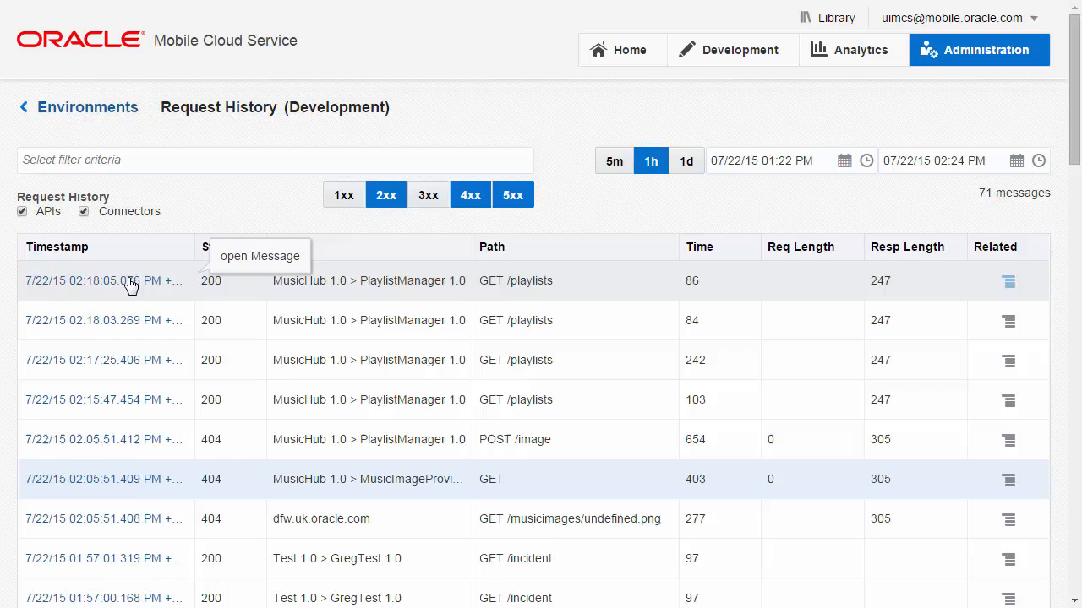
click(126, 280)
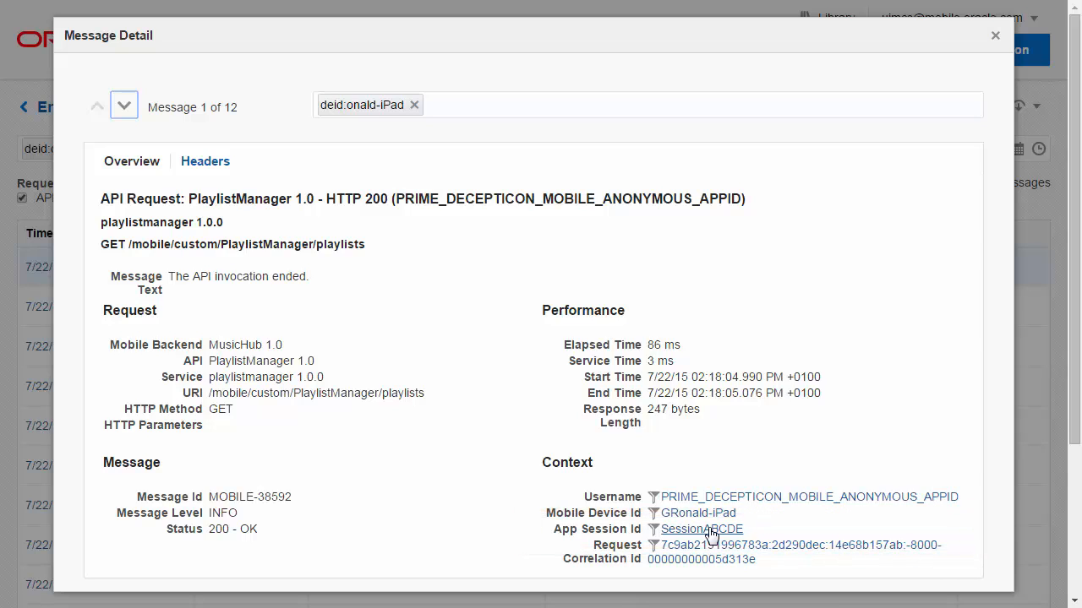
Step: Filter by App Session Id, clear it, then step to the third correlated message
click(698, 529)
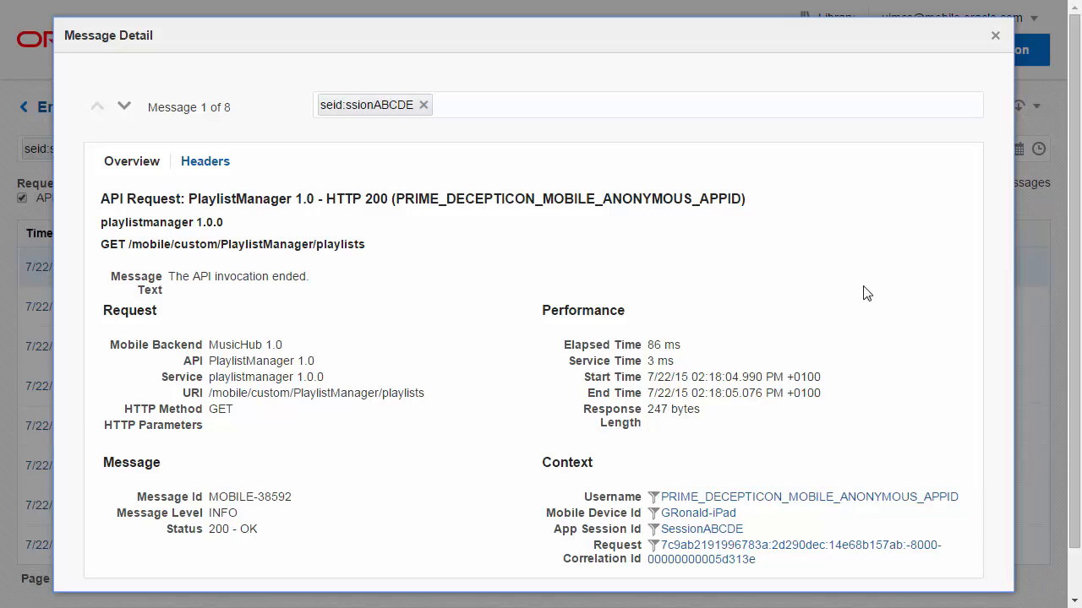
click(995, 36)
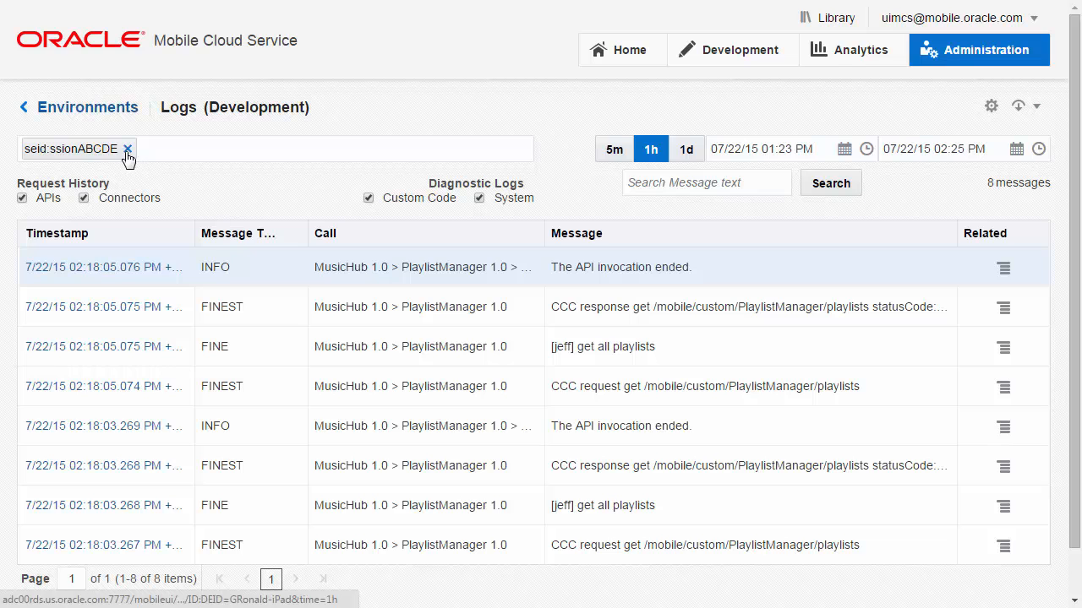
click(127, 148)
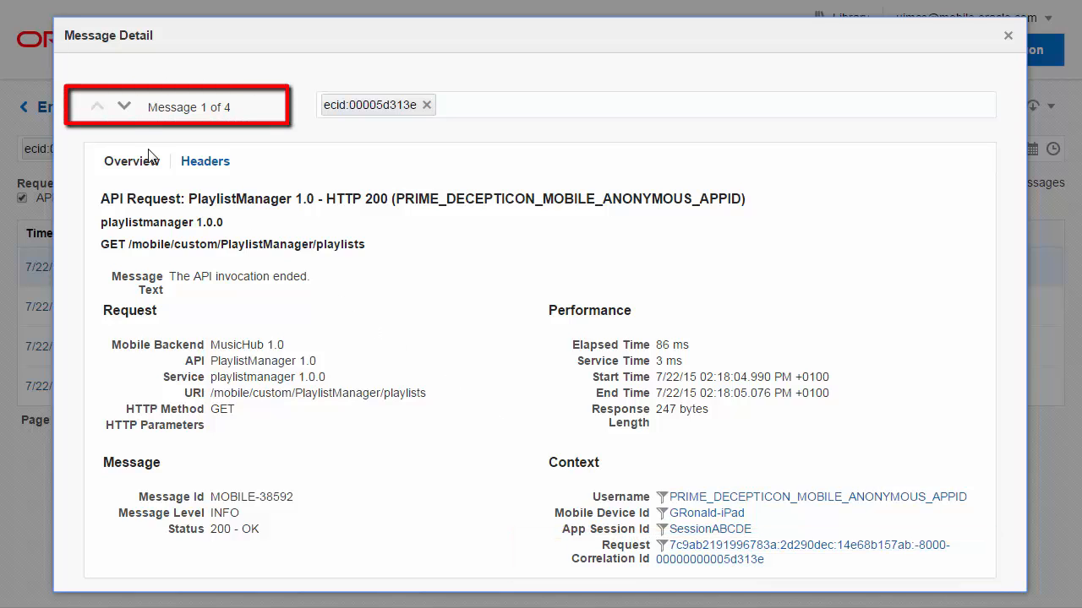
click(124, 106)
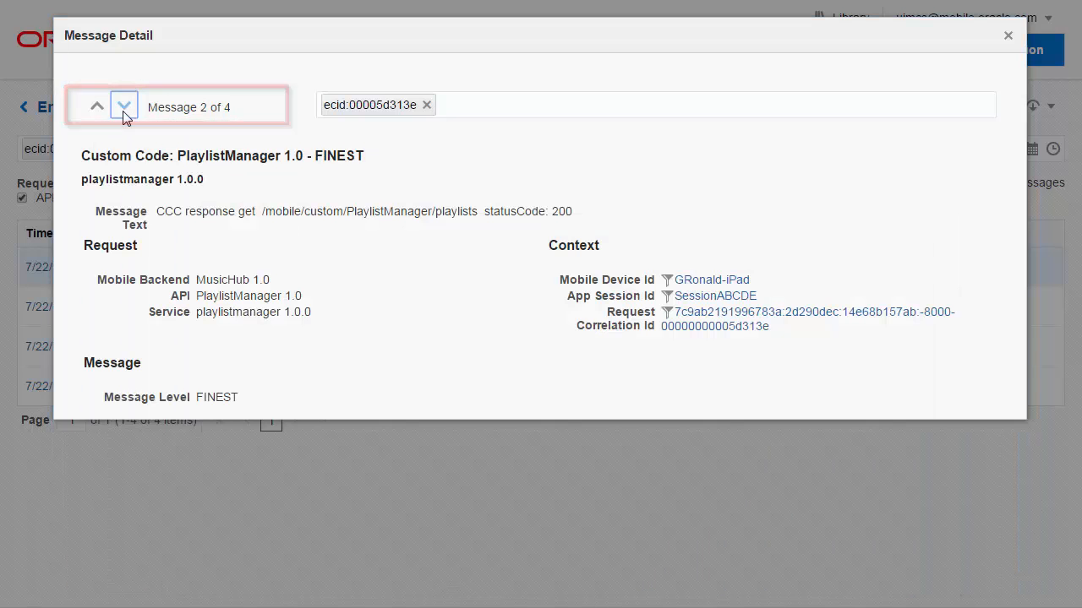
click(124, 105)
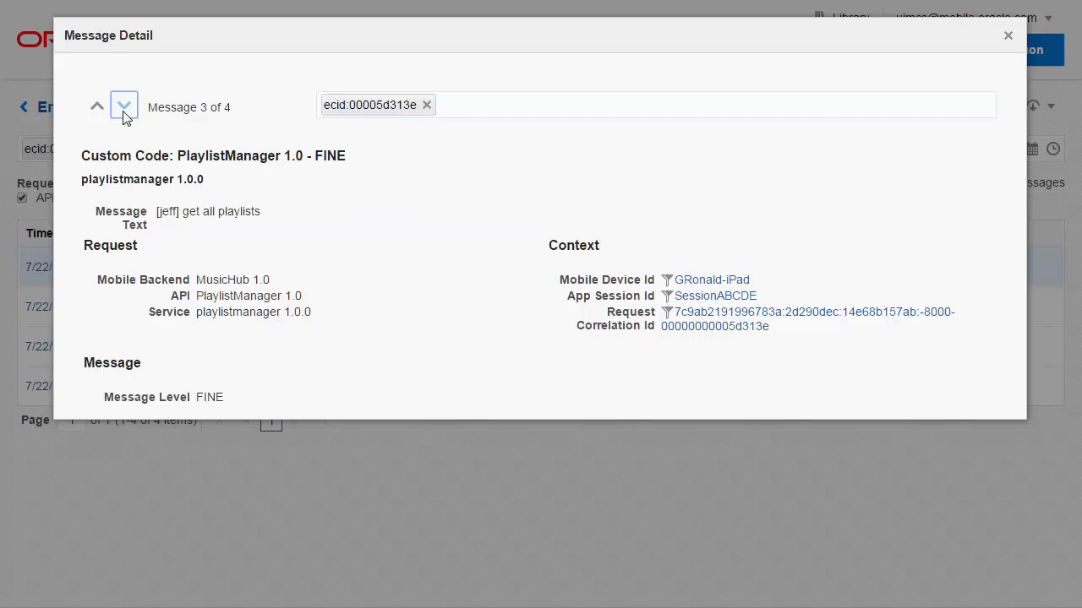